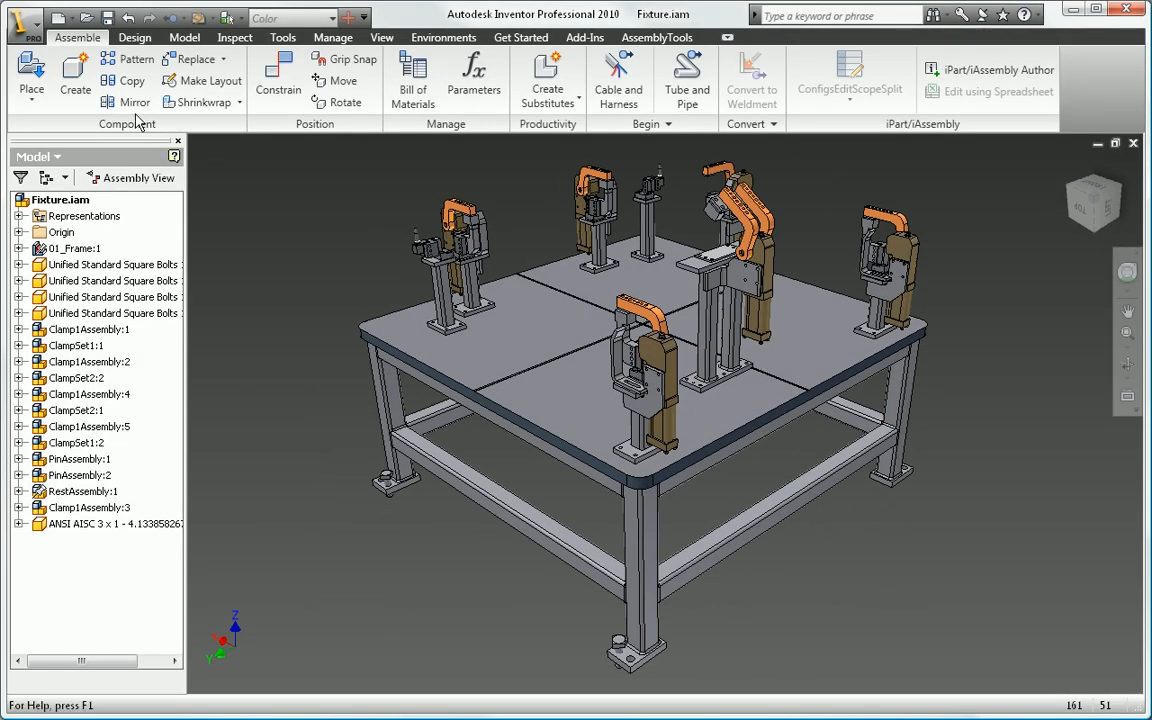
Step: Start placing a component and list the CATIA V5 file types in Customer Mounts
click(30, 80)
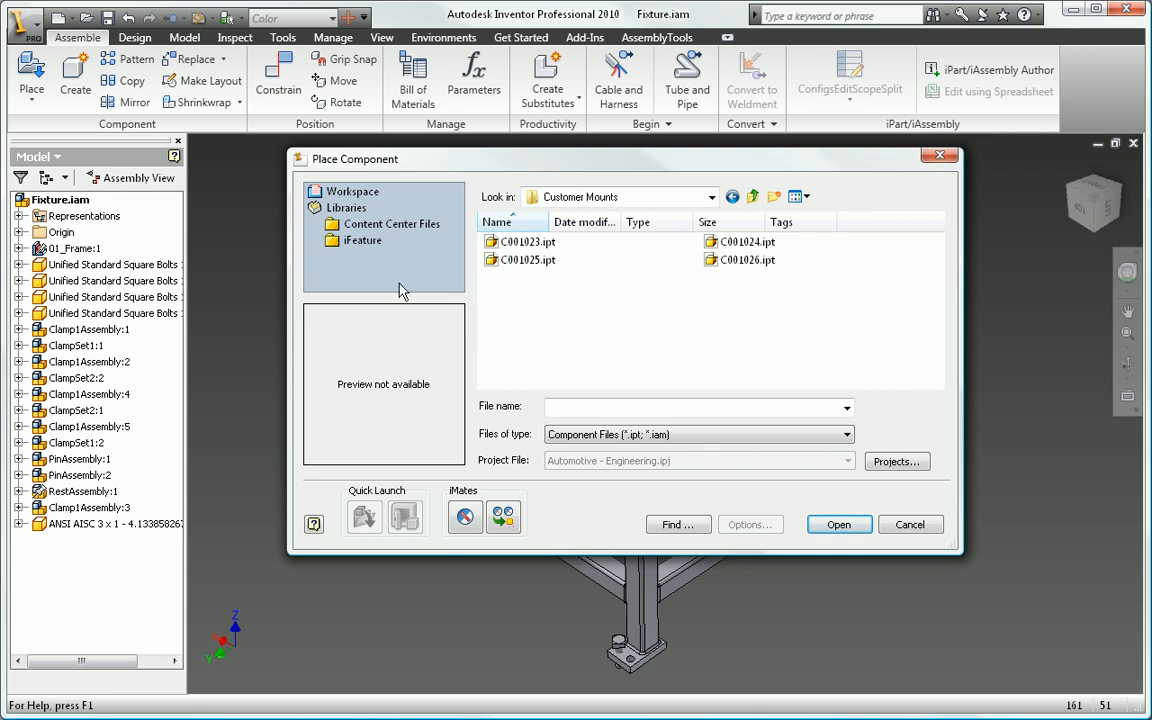
click(845, 433)
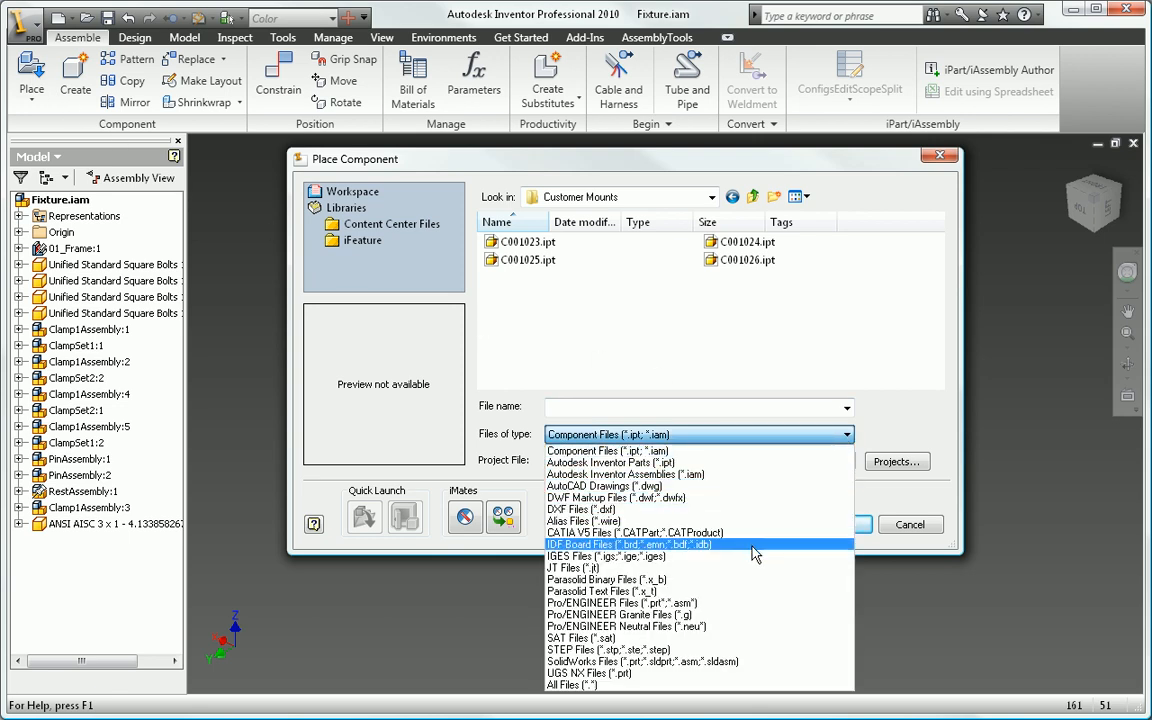
mouse_move(752, 626)
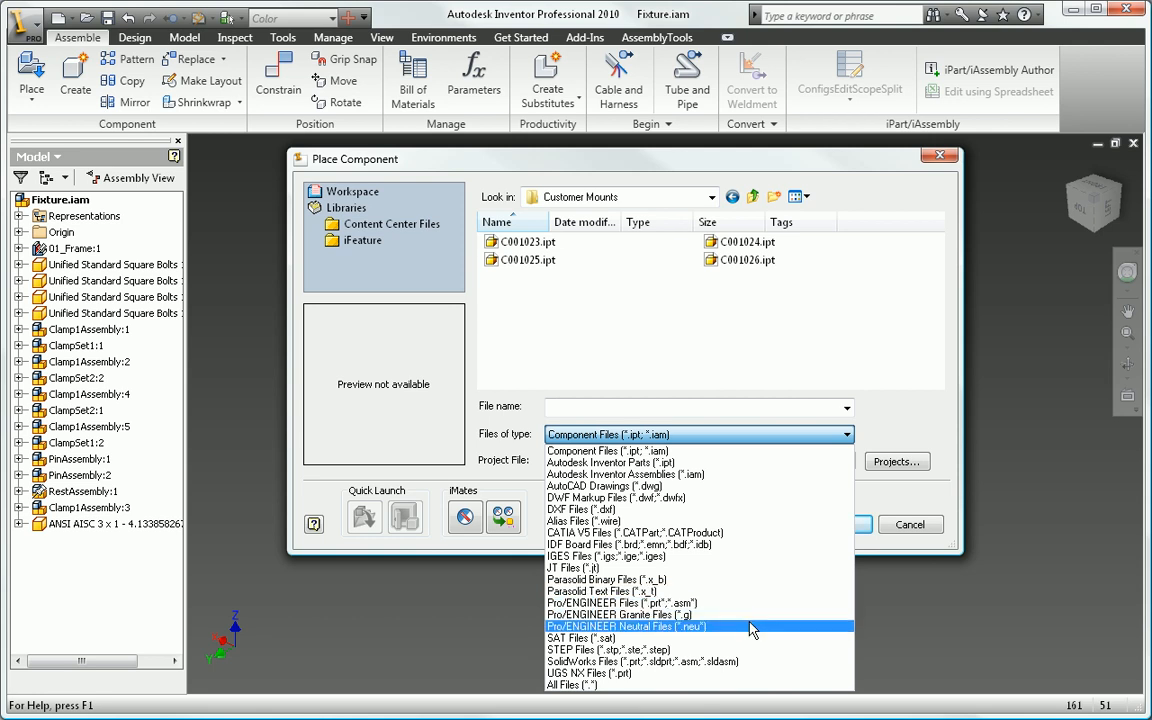
mouse_move(700, 580)
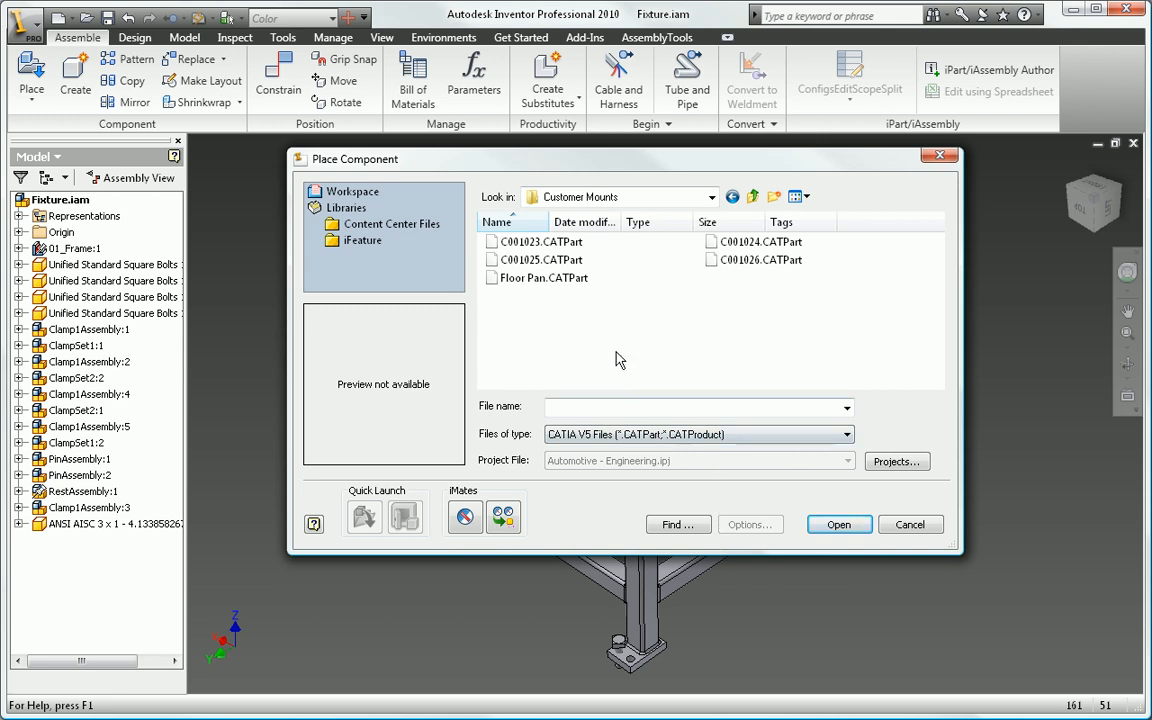
Step: Place Floor Pan.CATPart into the Fixture assembly with the default CATIA V5 import options
click(543, 277)
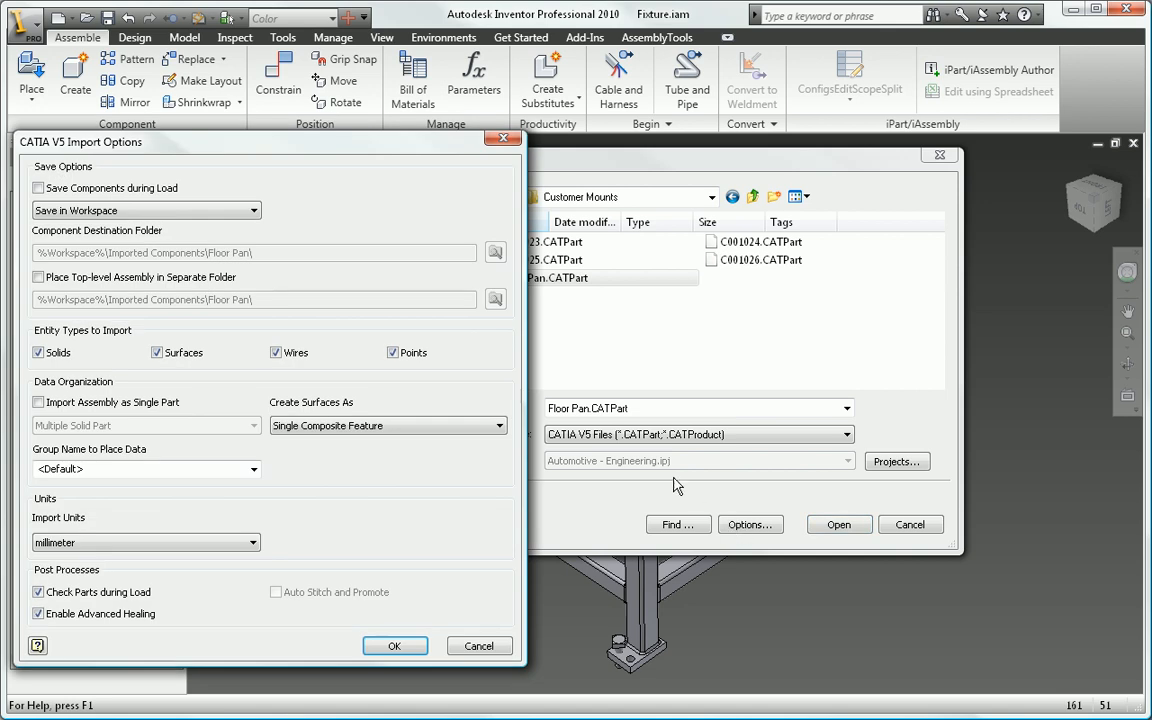
click(39, 277)
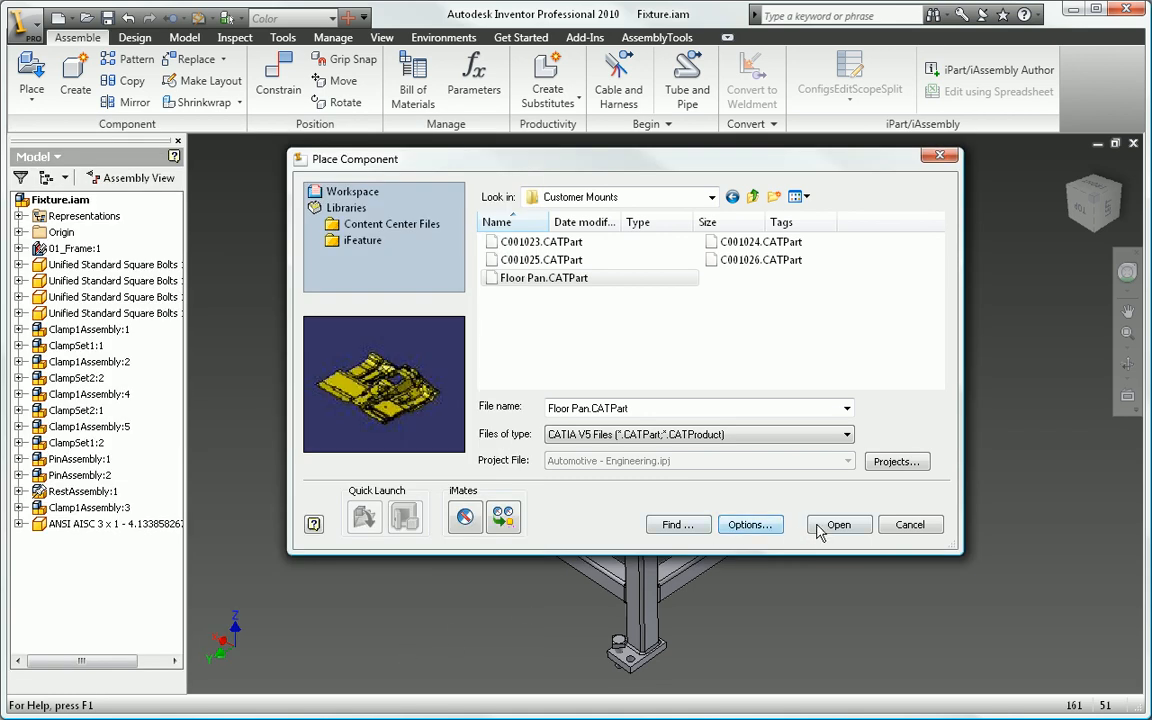
click(837, 524)
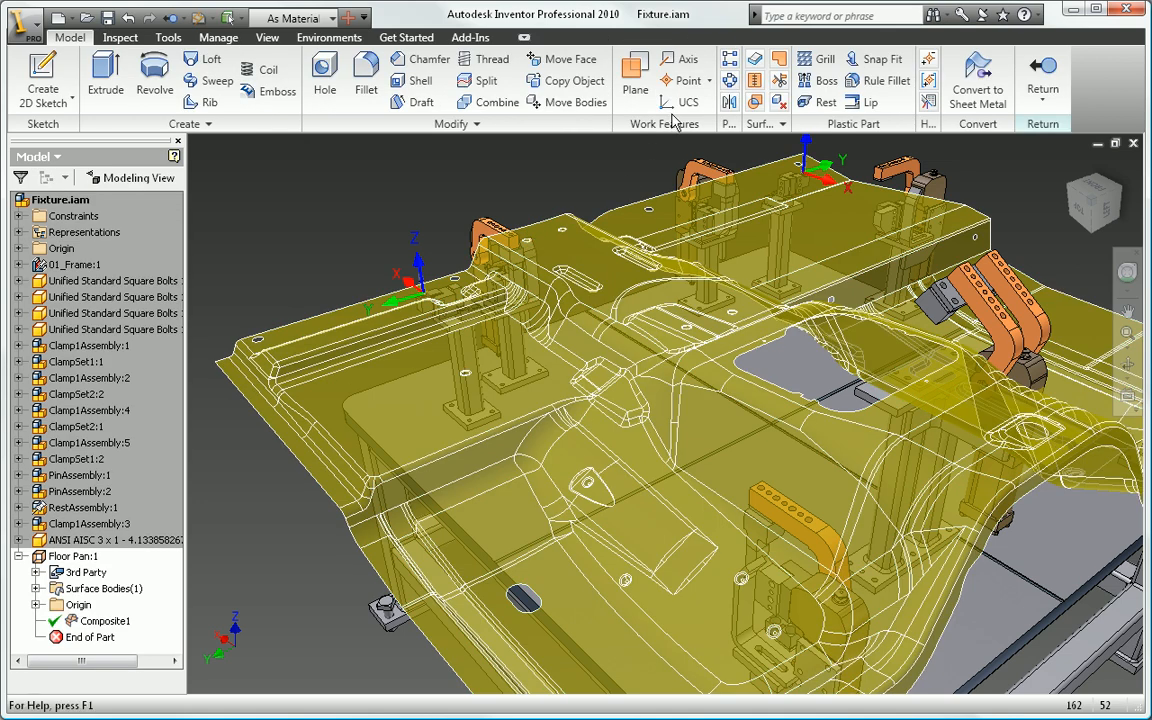
Step: Add a UCS on the floor pan and activate Rest Block:1 for editing
click(690, 101)
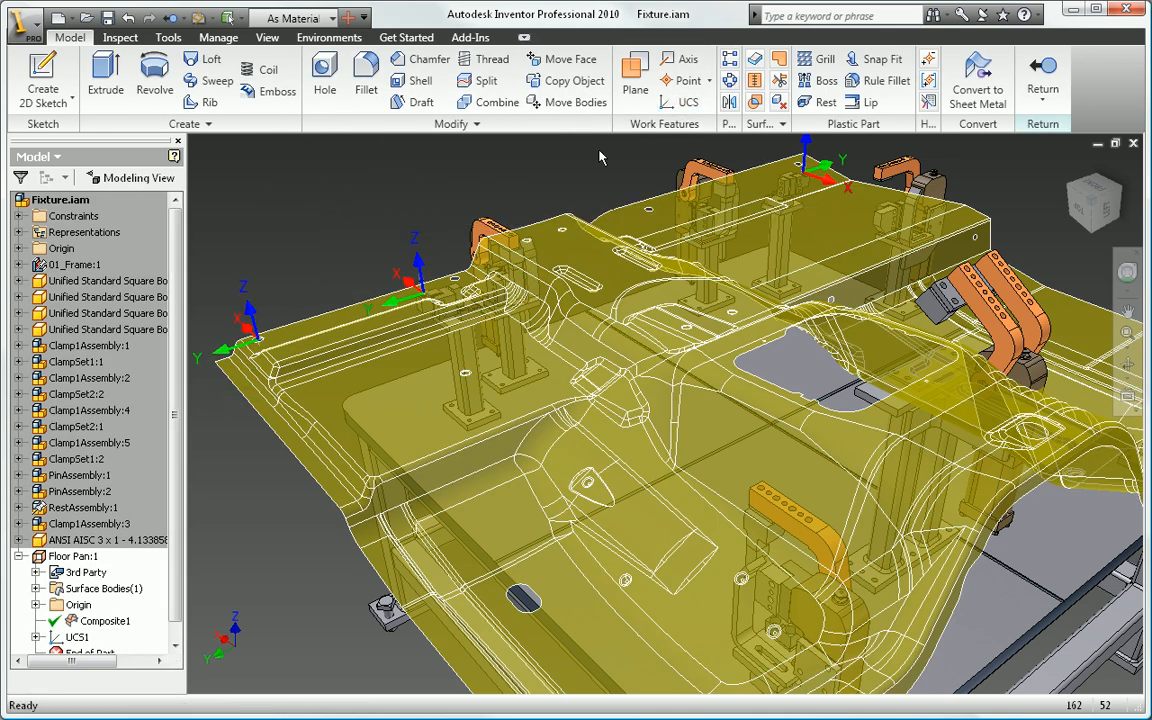
click(277, 70)
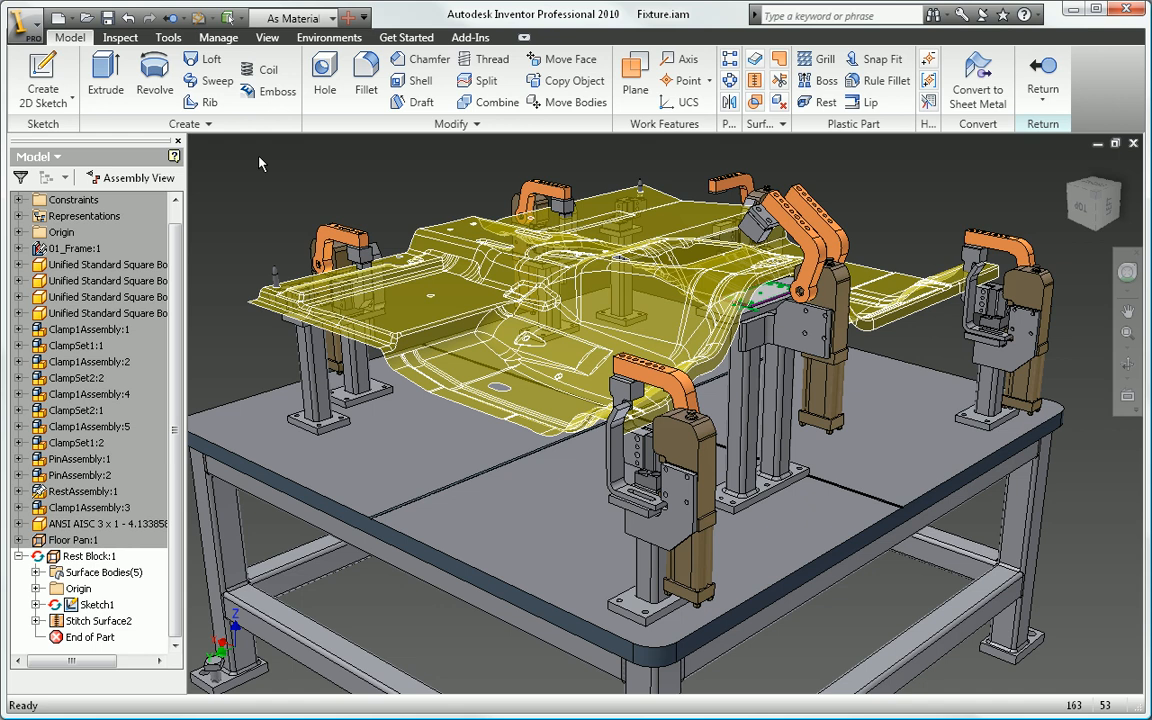
Step: Extrude the Rest Block sketch profile with extents To, ending at Stitch Surface2
click(105, 75)
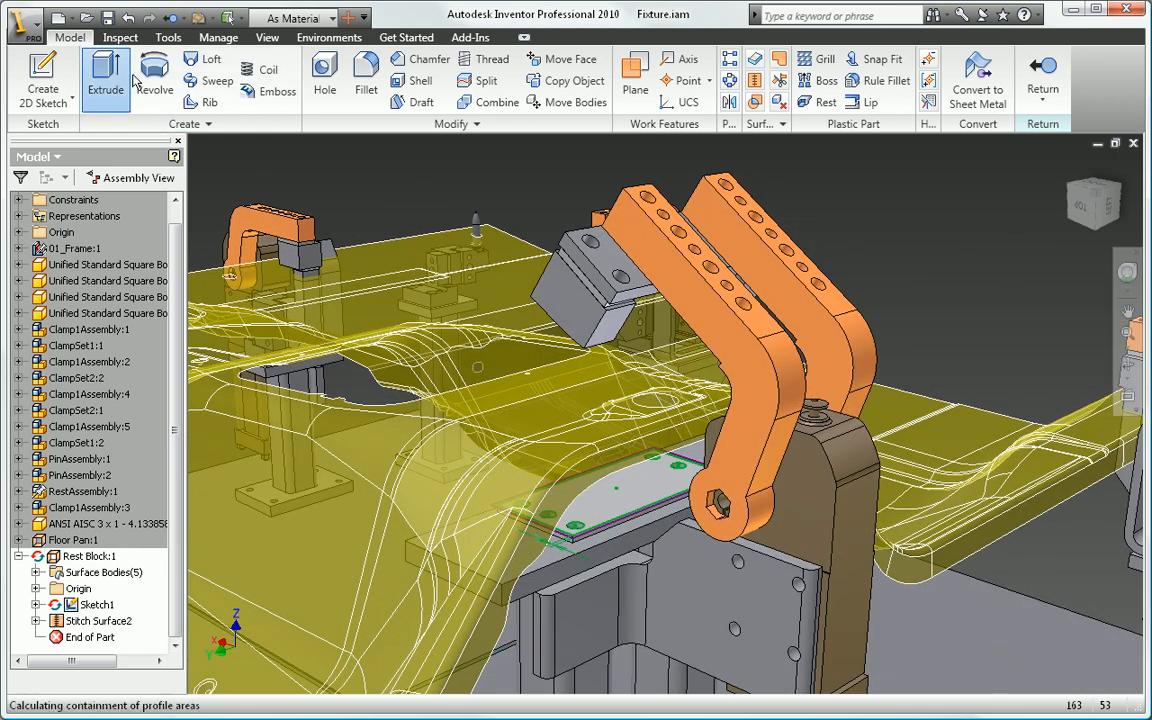
click(105, 74)
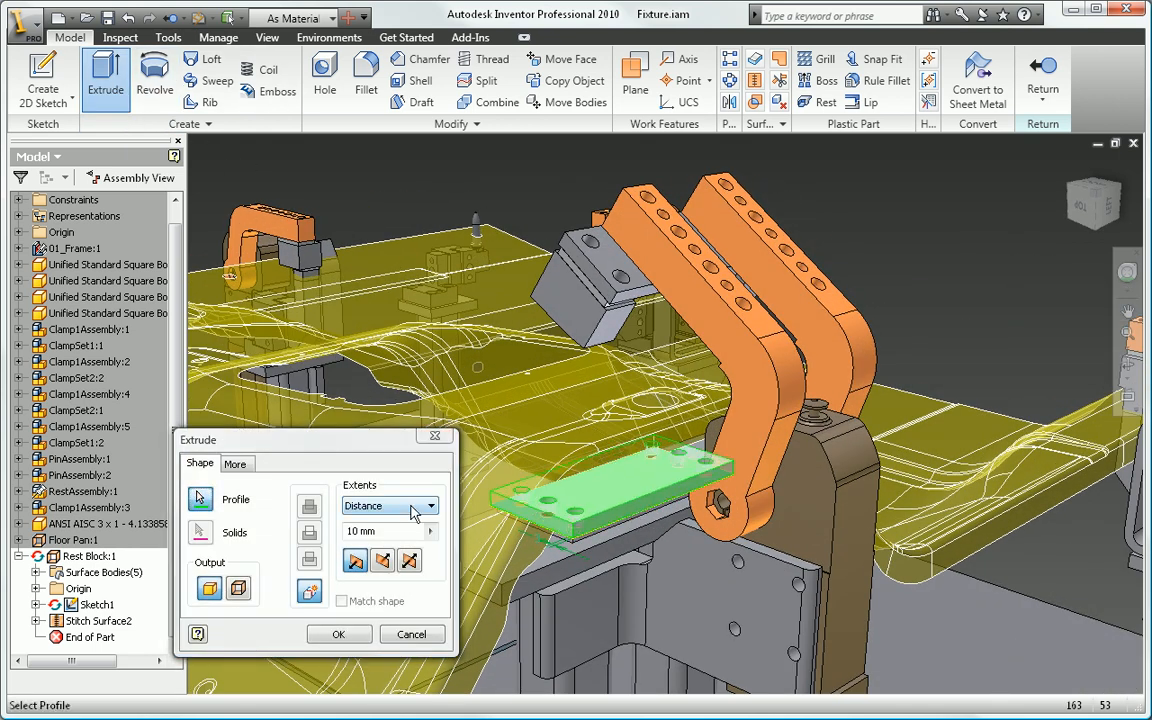
click(388, 505)
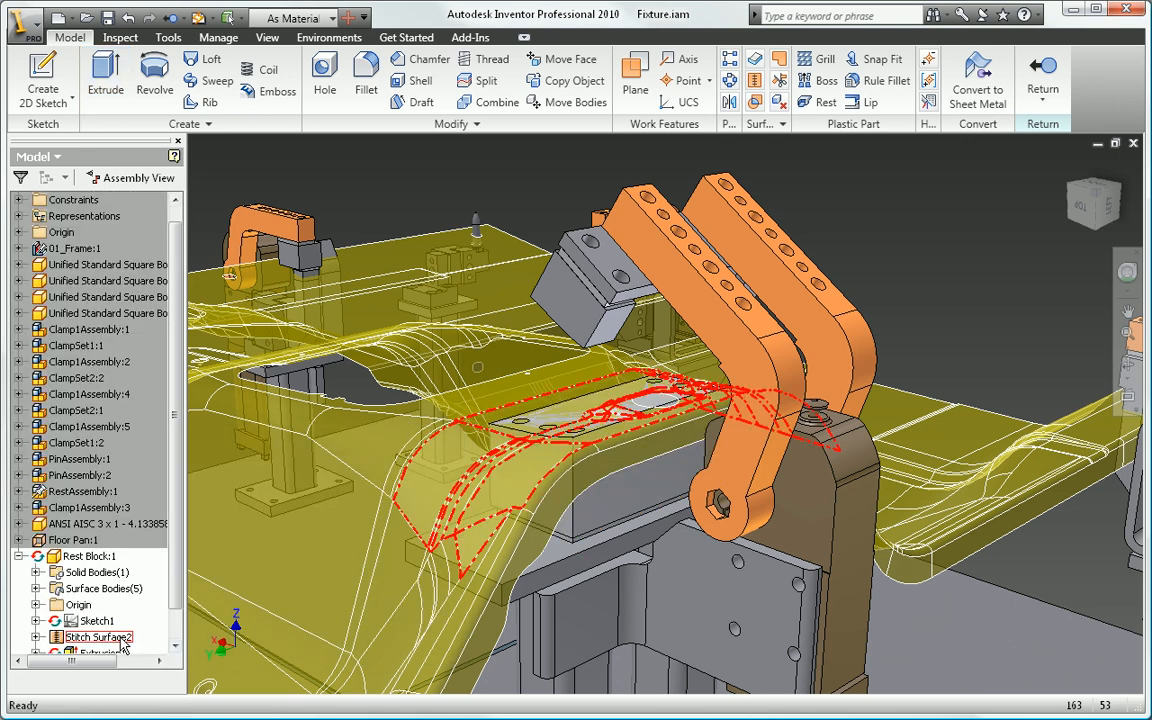
click(1042, 80)
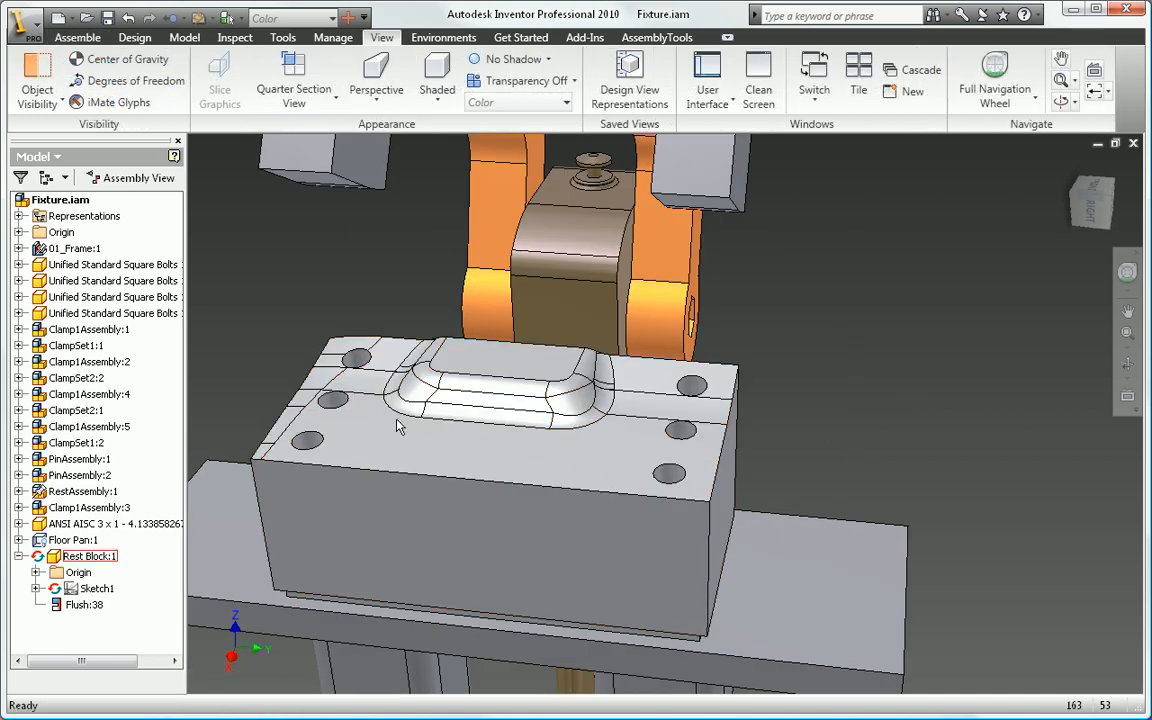
Step: Return to the Home View and start Save Copy As for the Fixture assembly
right_click(88, 555)
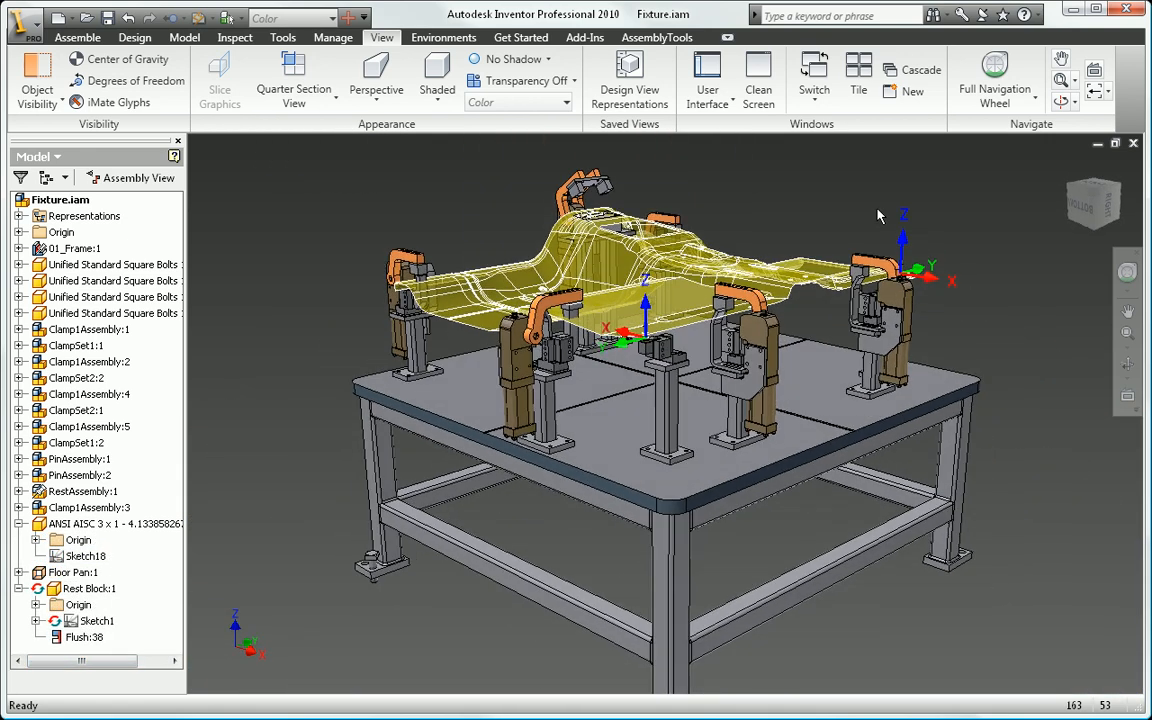
click(22, 20)
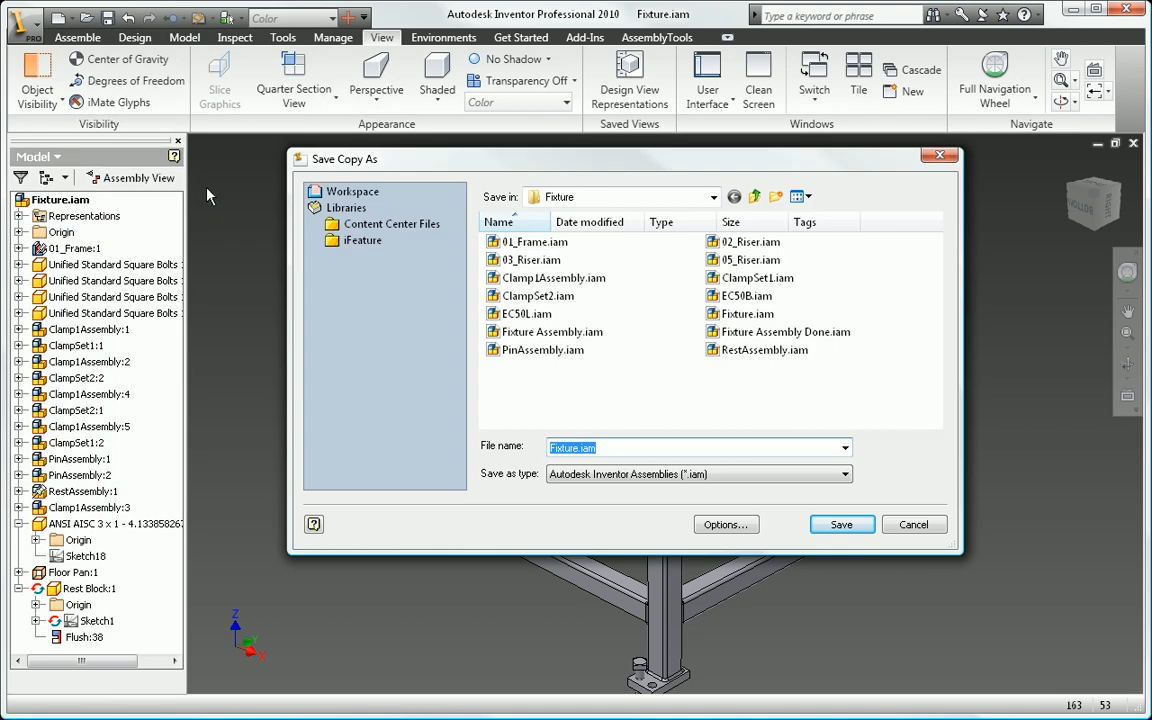
Step: Save the Fixture assembly copy as a Parasolid Binary (*.x_b) file
click(843, 473)
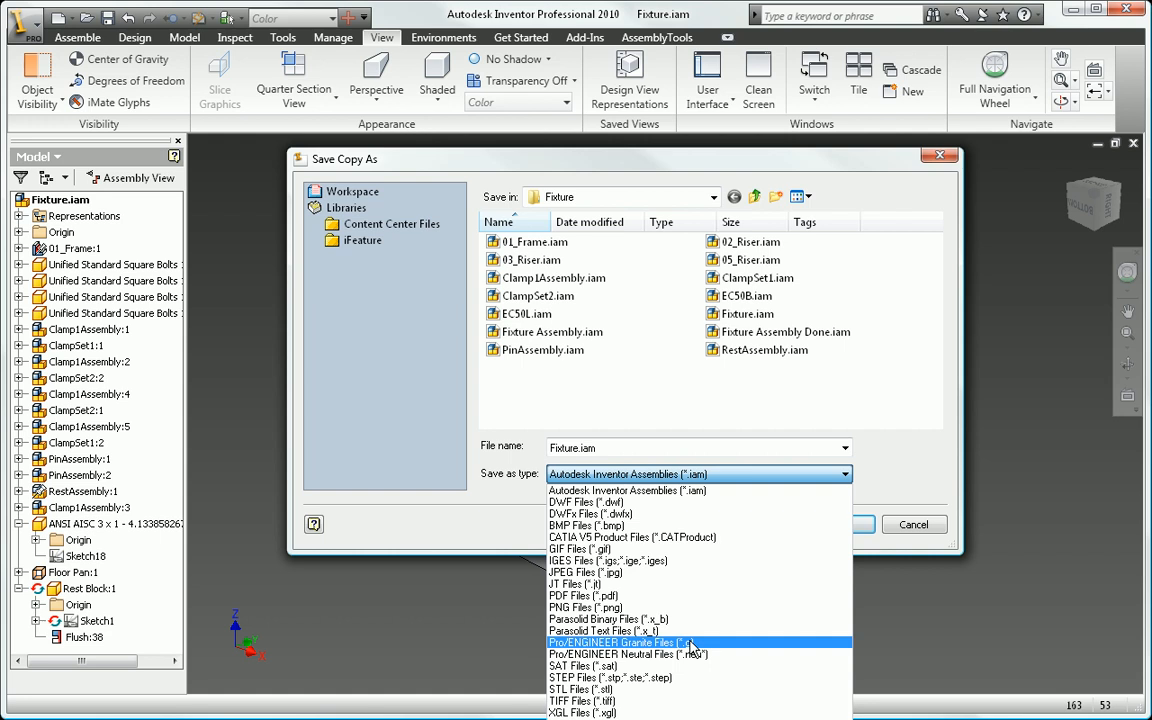
mouse_move(620, 631)
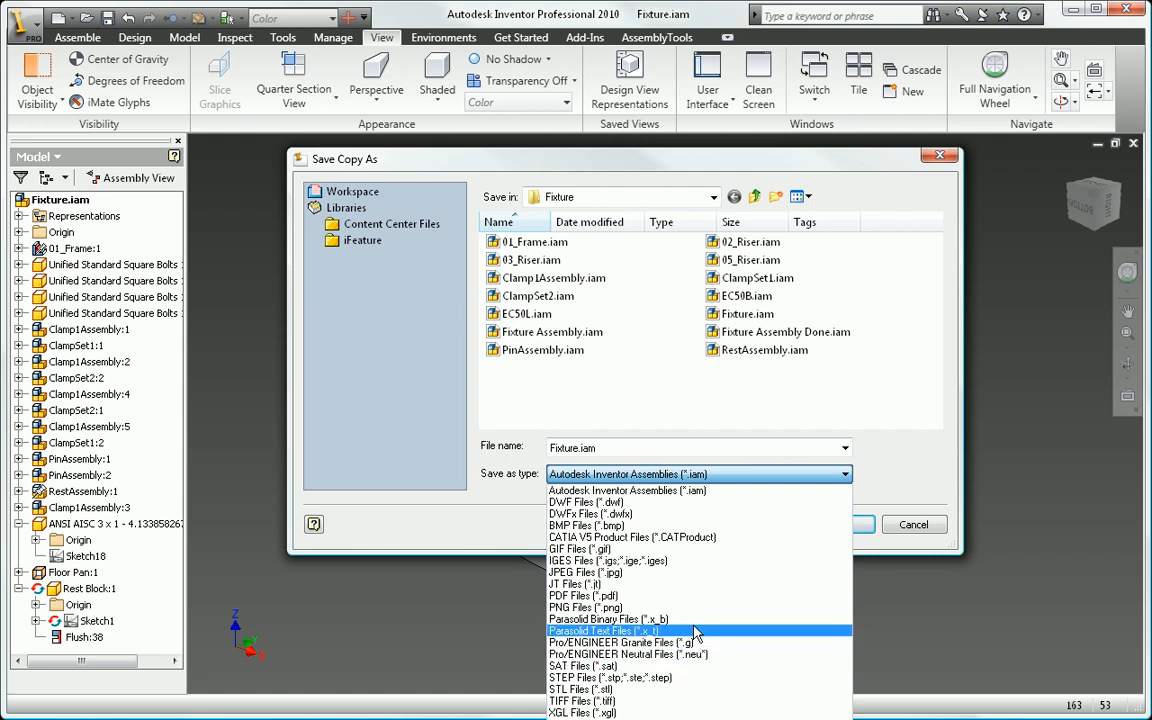
click(607, 618)
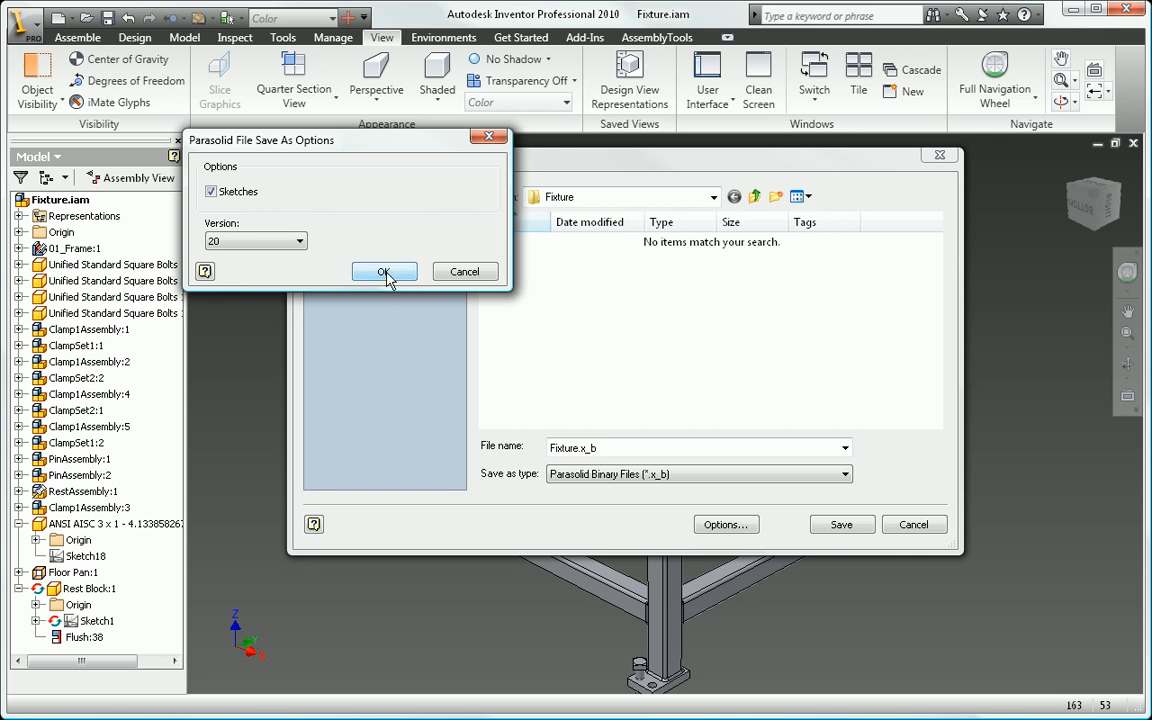
click(384, 272)
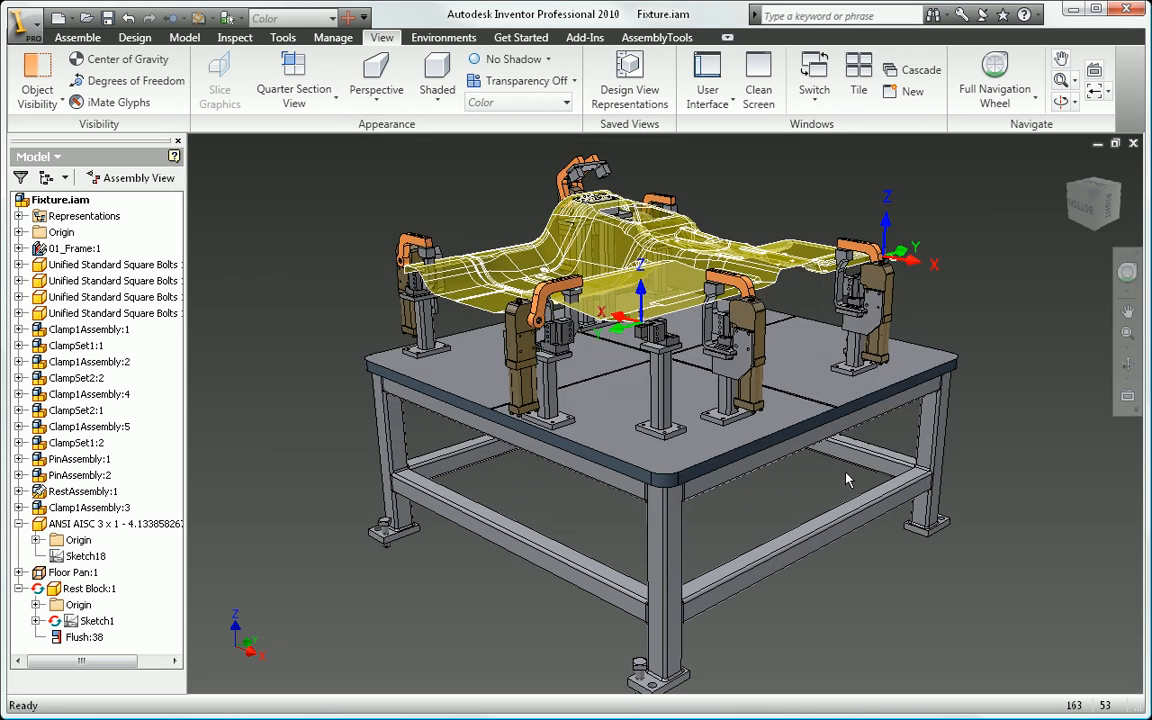